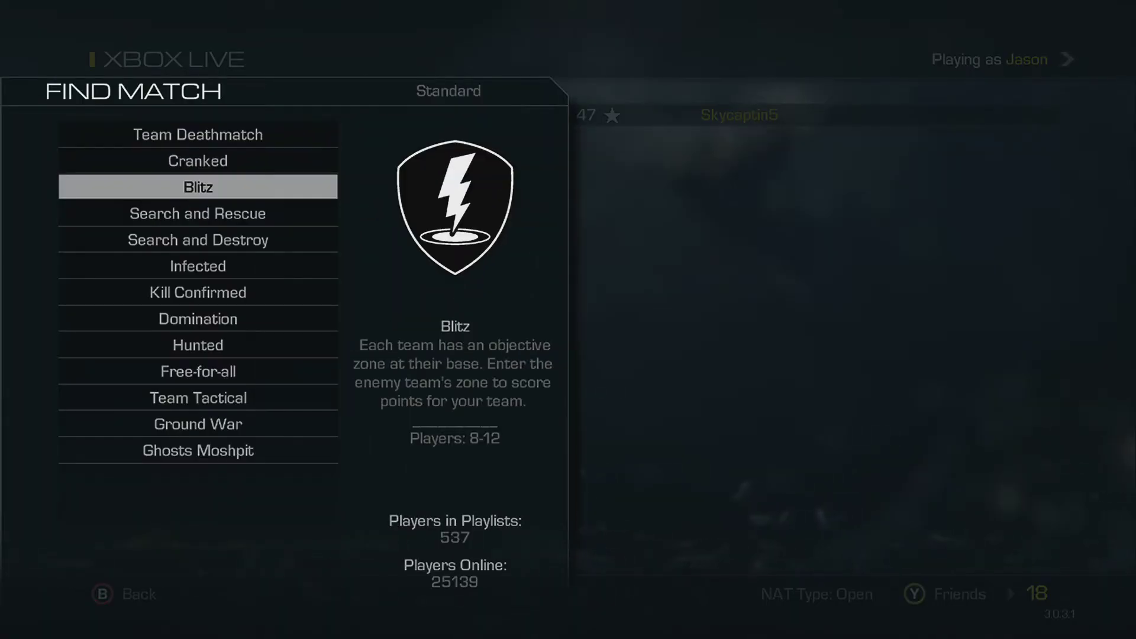
Leave Find Match and return to the Call of Duty: Ghosts Xbox Live main menu.
{"action": "left_click", "coordinate": [198, 187]}
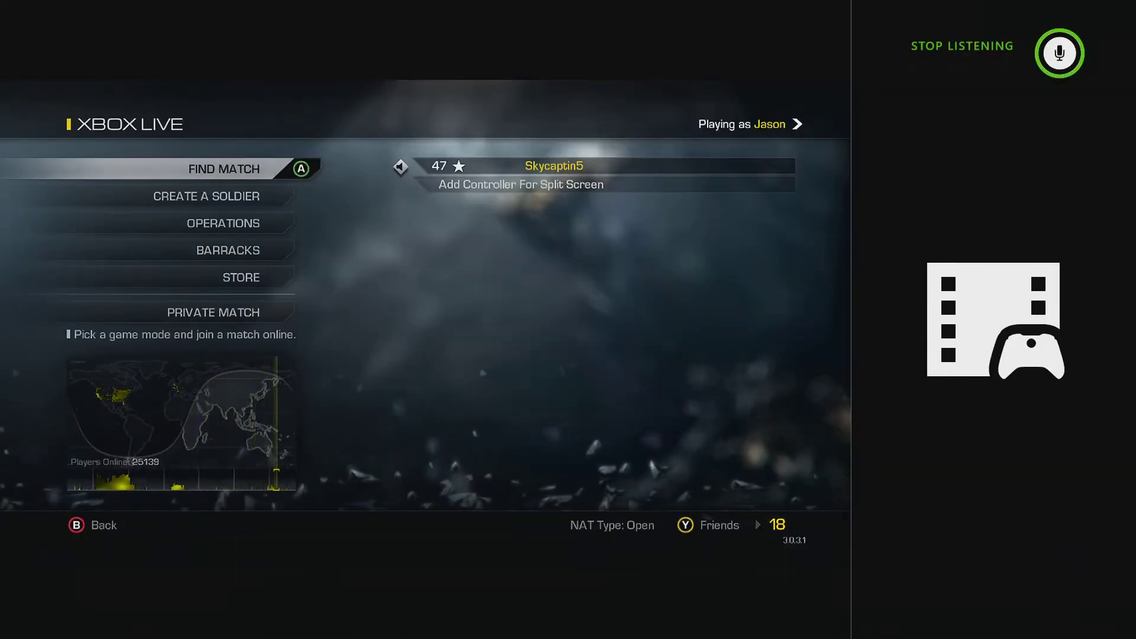
End the clip now, keep the last 5 minutes of gameplay, and go to Xbox Home.
{"action": "left_click", "coordinate": [1057, 52]}
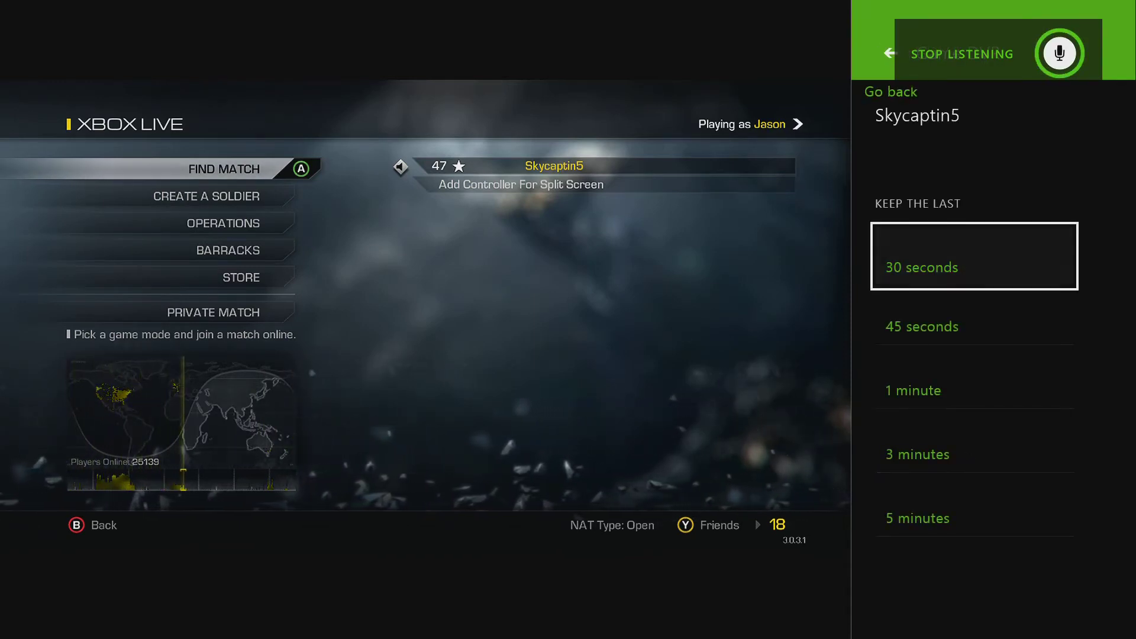
{"action": "left_click", "coordinate": [974, 517]}
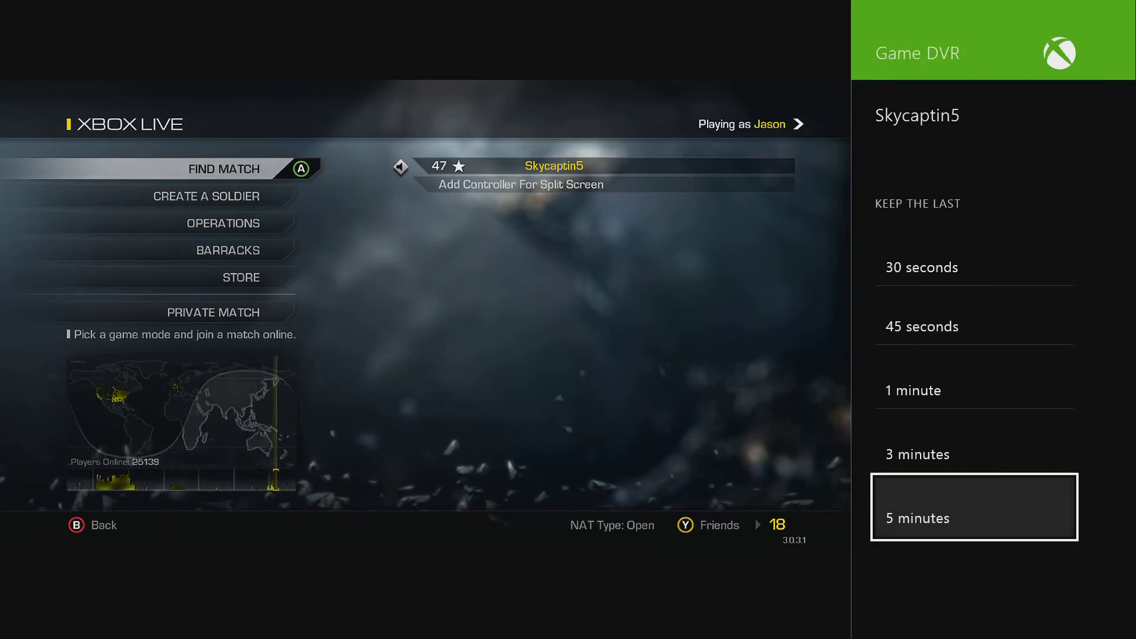
{"action": "left_click", "coordinate": [974, 507]}
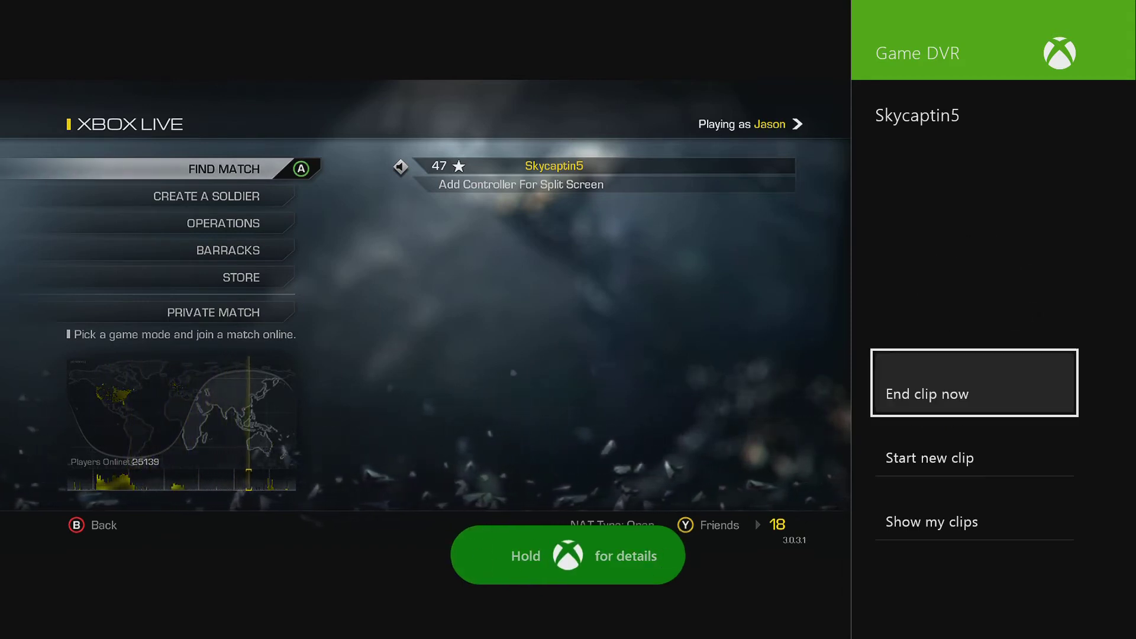
{"action": "left_click", "coordinate": [973, 393]}
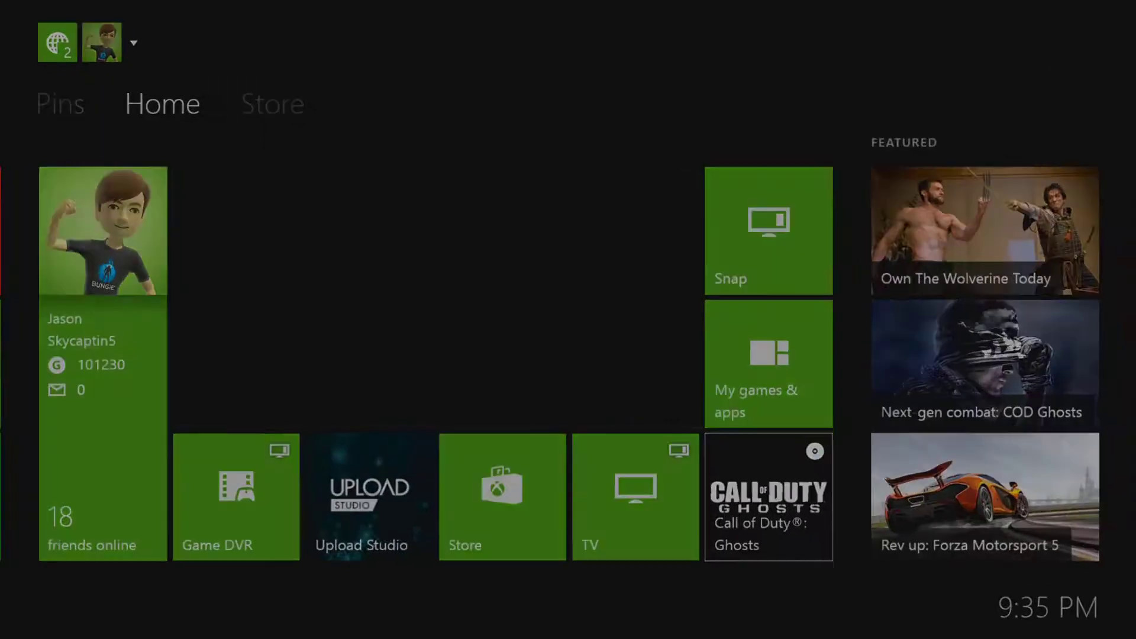
Launch Upload Studio and start editing a new project with the saved clip.
{"action": "left_click", "coordinate": [371, 497]}
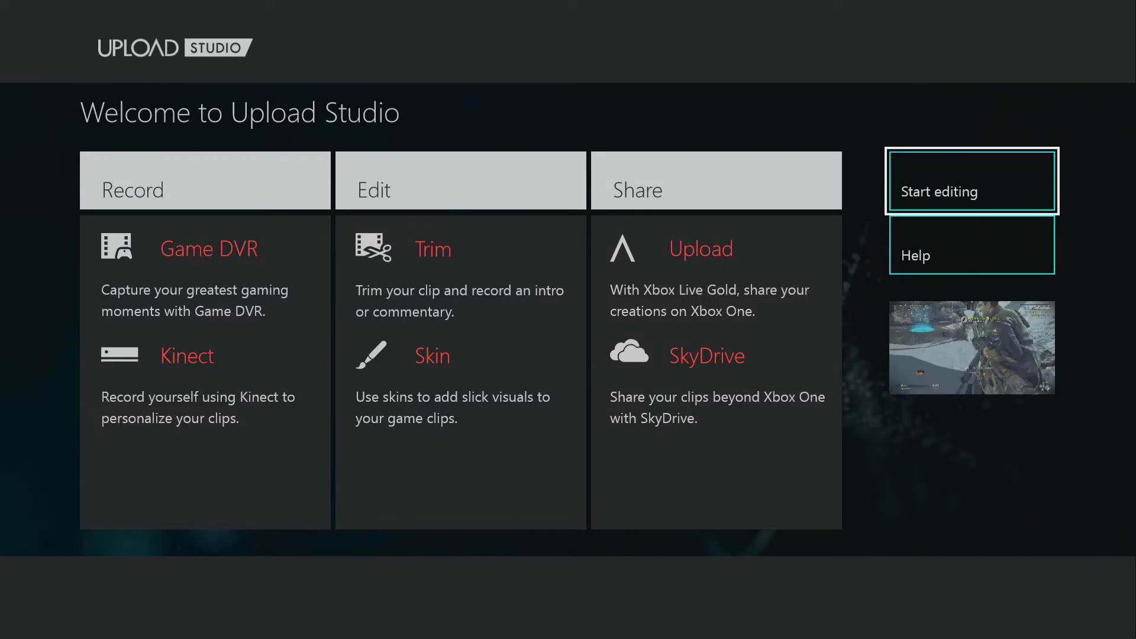
{"action": "left_click", "coordinate": [970, 181]}
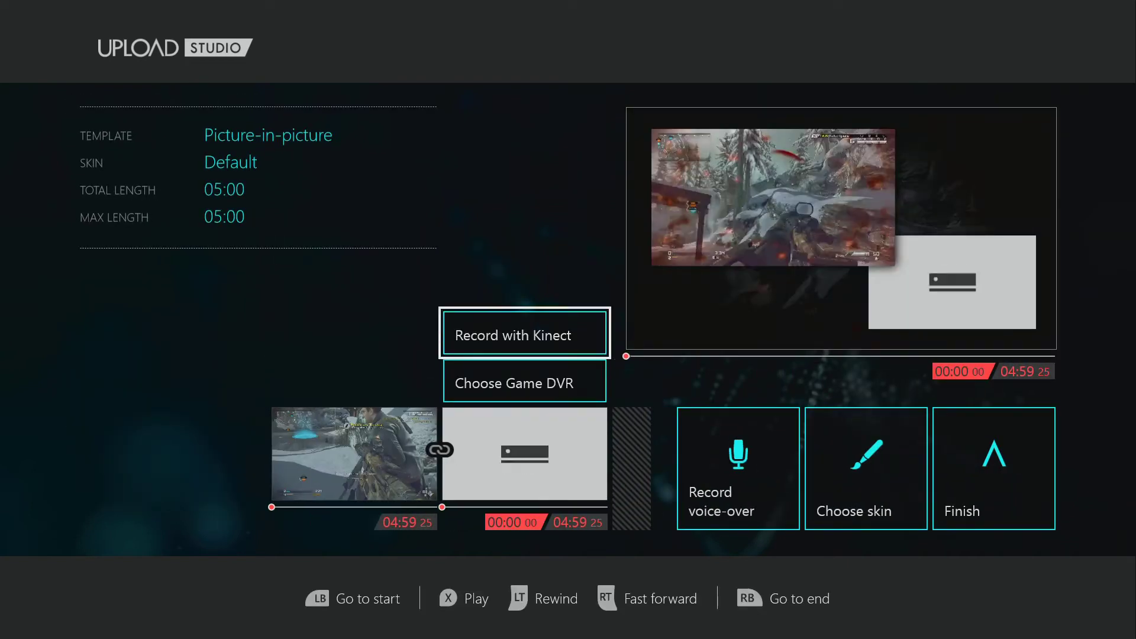
Record a 13-second Kinect camera clip into the second slot and accept it.
{"action": "left_click", "coordinate": [525, 334]}
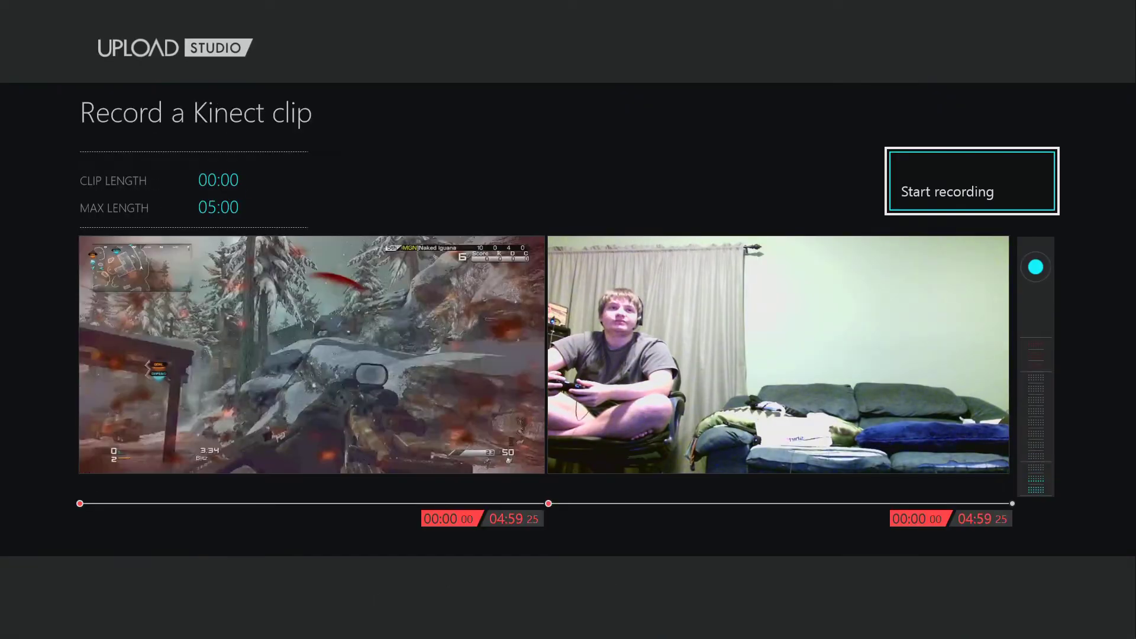
{"action": "left_click", "coordinate": [970, 180]}
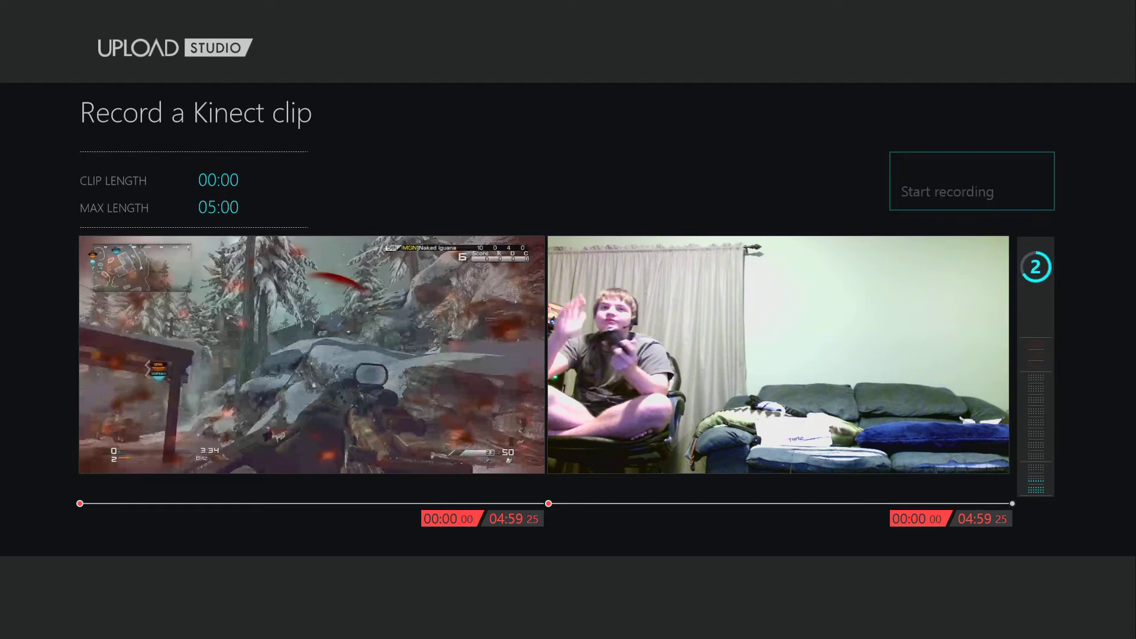
{"action": "left_click", "coordinate": [970, 180]}
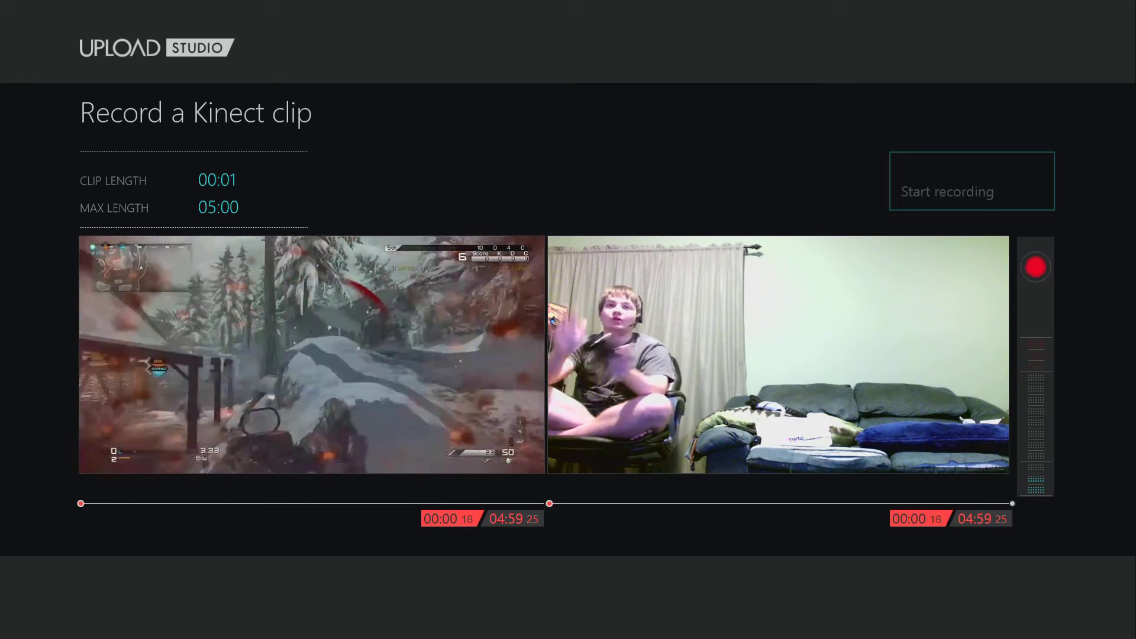
{"action": "left_click", "coordinate": [970, 180]}
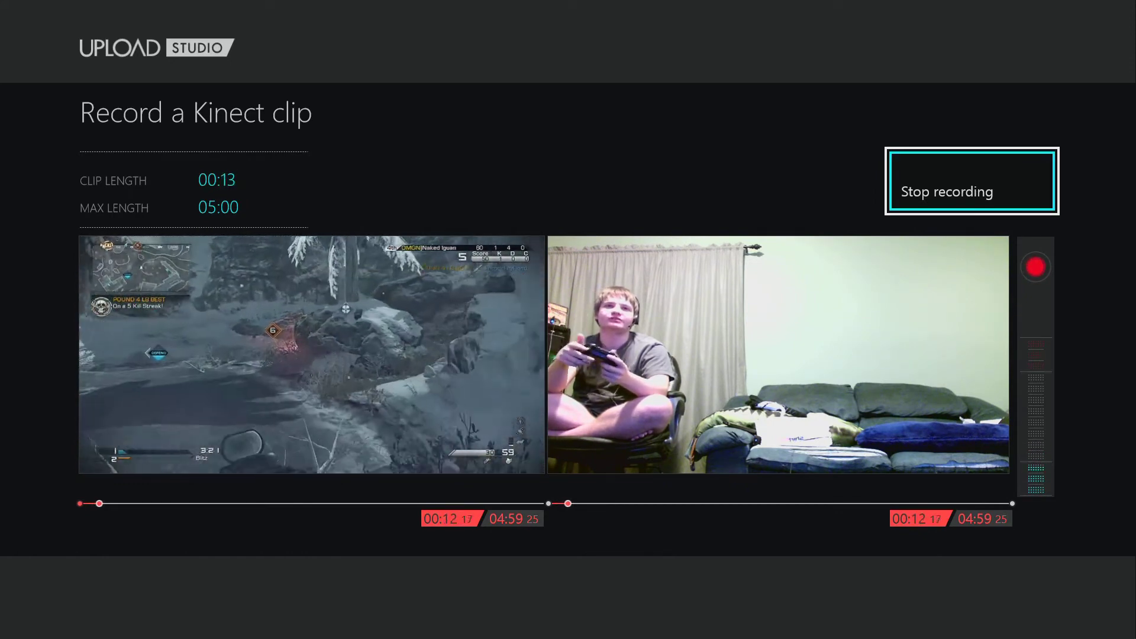
{"action": "left_click", "coordinate": [970, 180]}
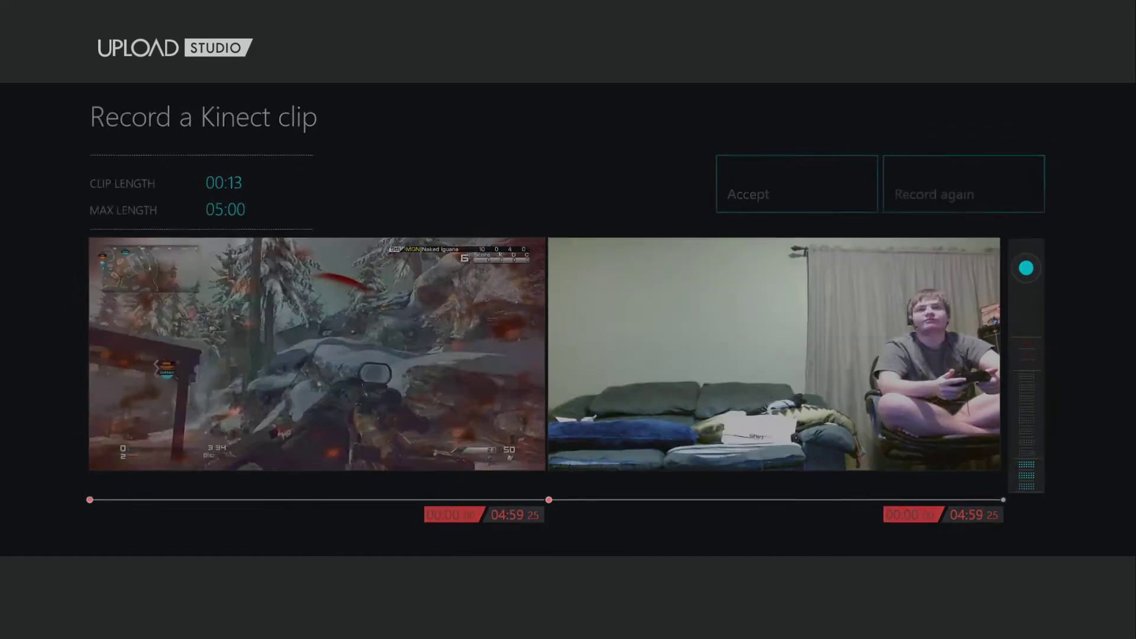
{"action": "left_click", "coordinate": [795, 193]}
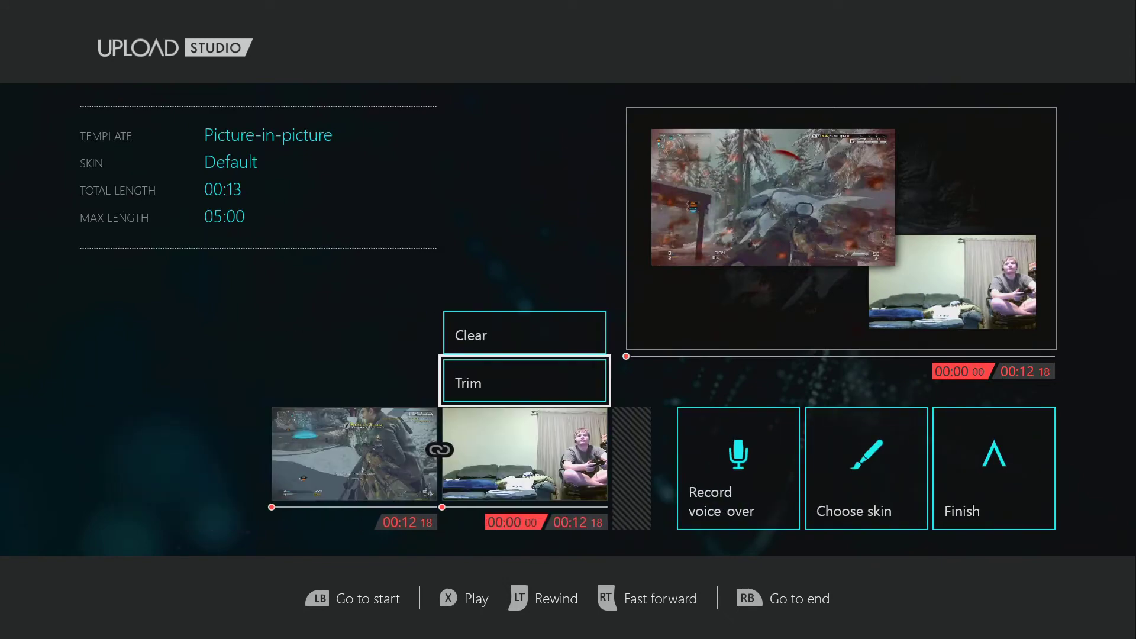
Apply the Embers skin to the picture-in-picture project and choose Finish.
{"action": "left_click", "coordinate": [864, 467]}
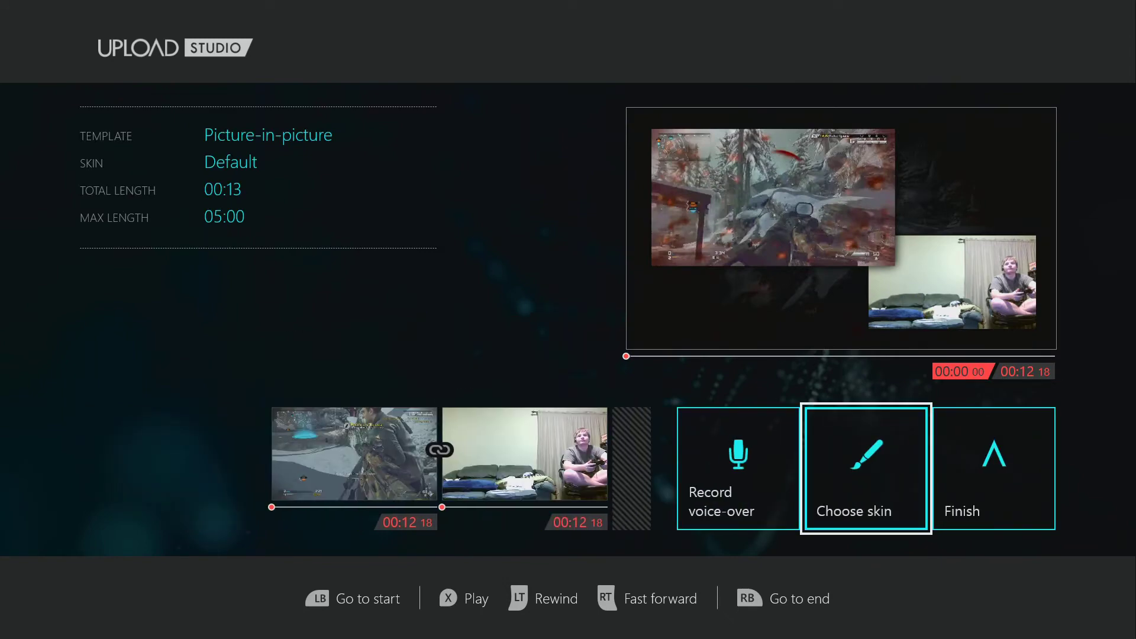
{"action": "left_click", "coordinate": [864, 468]}
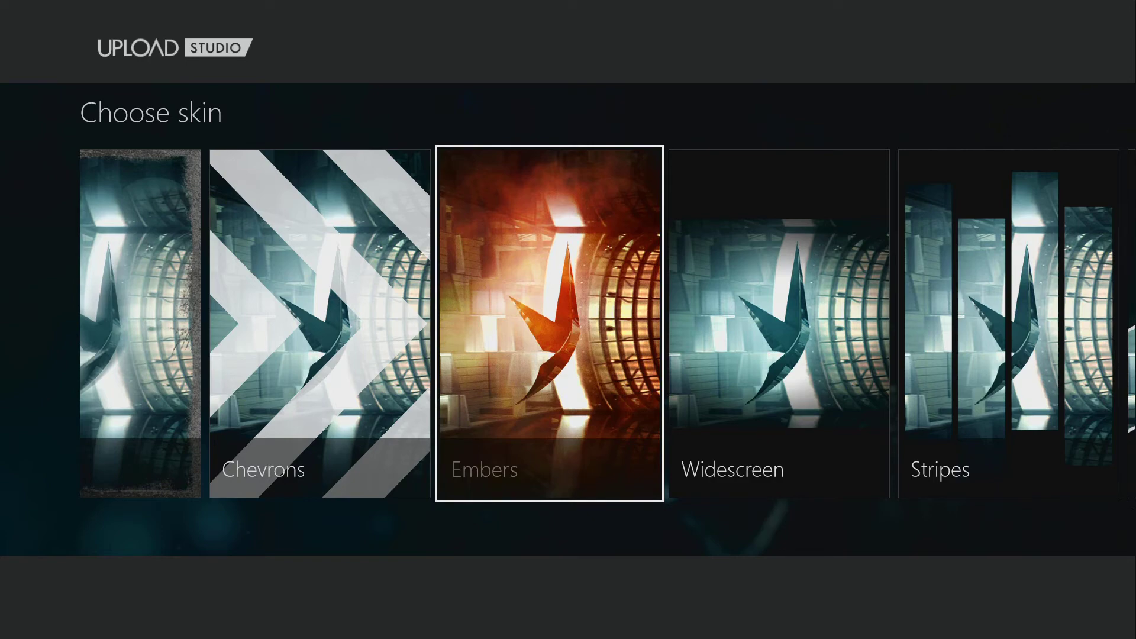
{"action": "left_click", "coordinate": [549, 322]}
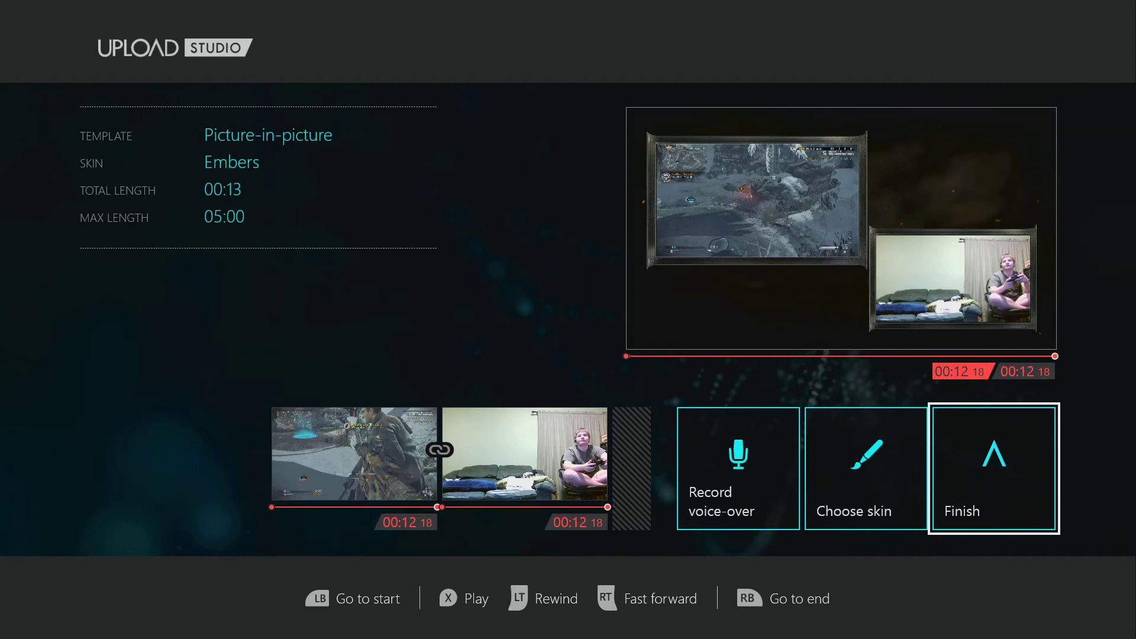
{"action": "left_click", "coordinate": [993, 466]}
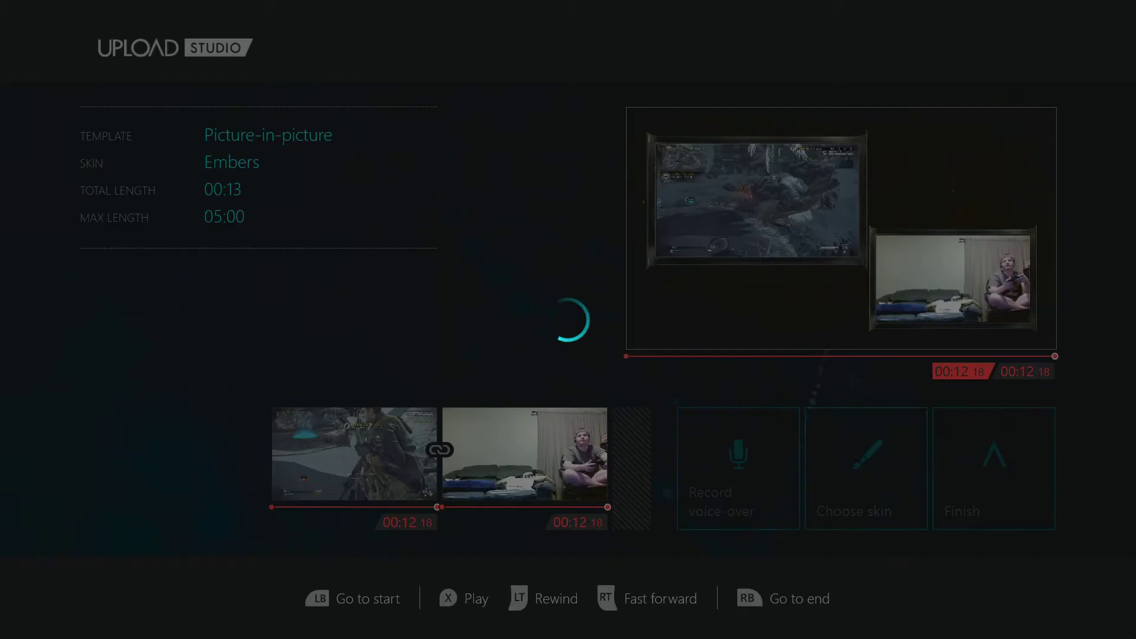
Back out of Name & tag, confirm discarding the unsaved project, and start a Just trim project.
{"action": "left_click", "coordinate": [993, 469]}
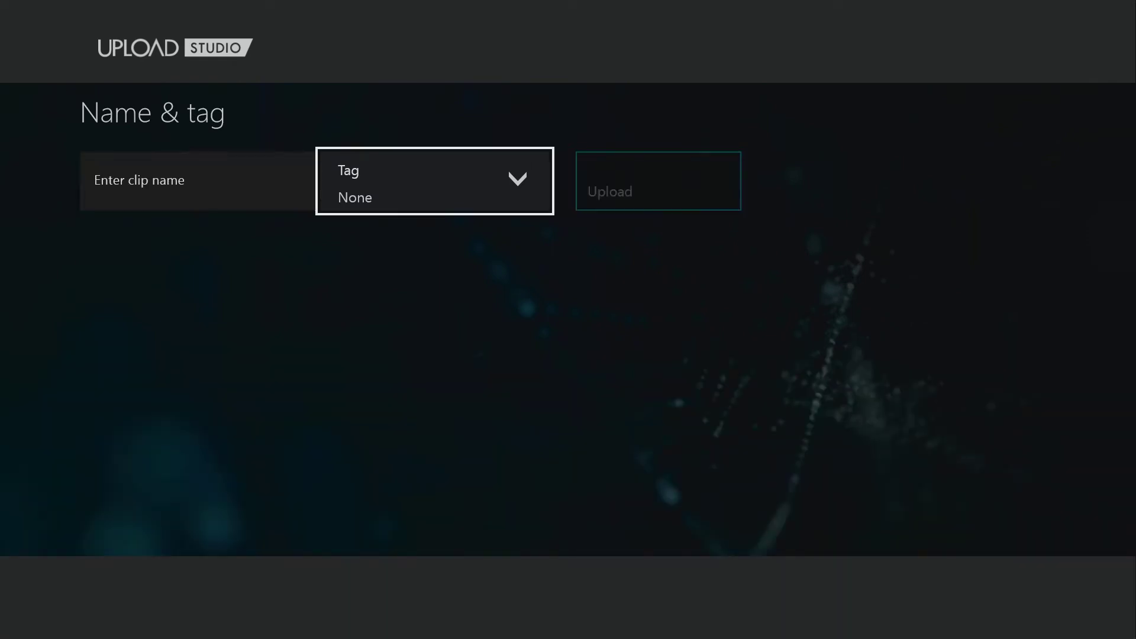
{"action": "left_click", "coordinate": [435, 180]}
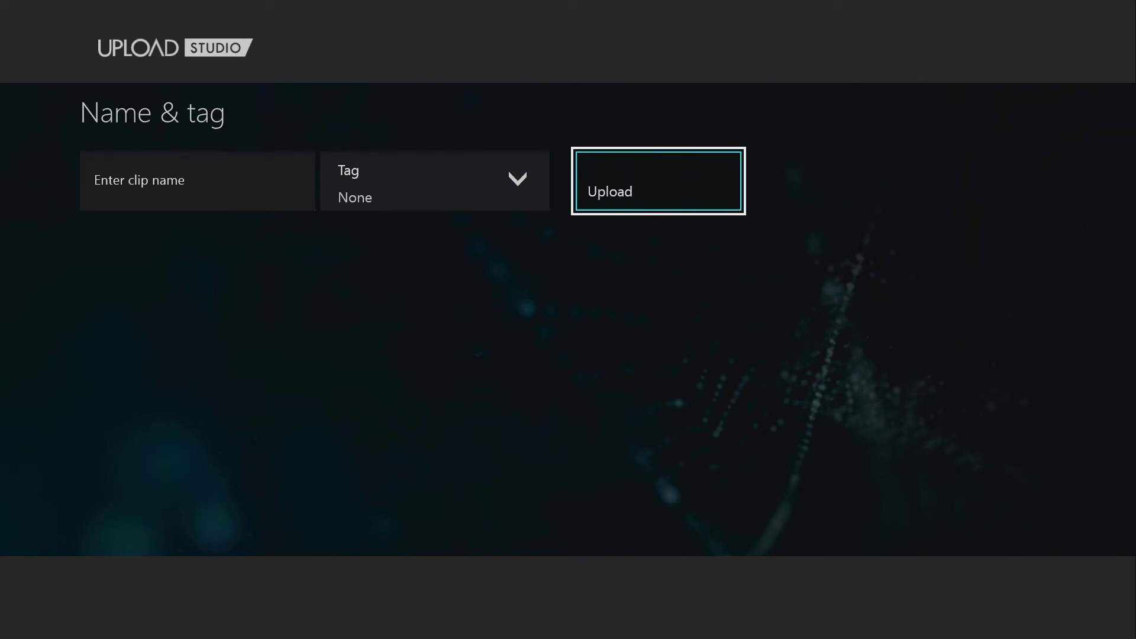
{"action": "left_click", "coordinate": [658, 180]}
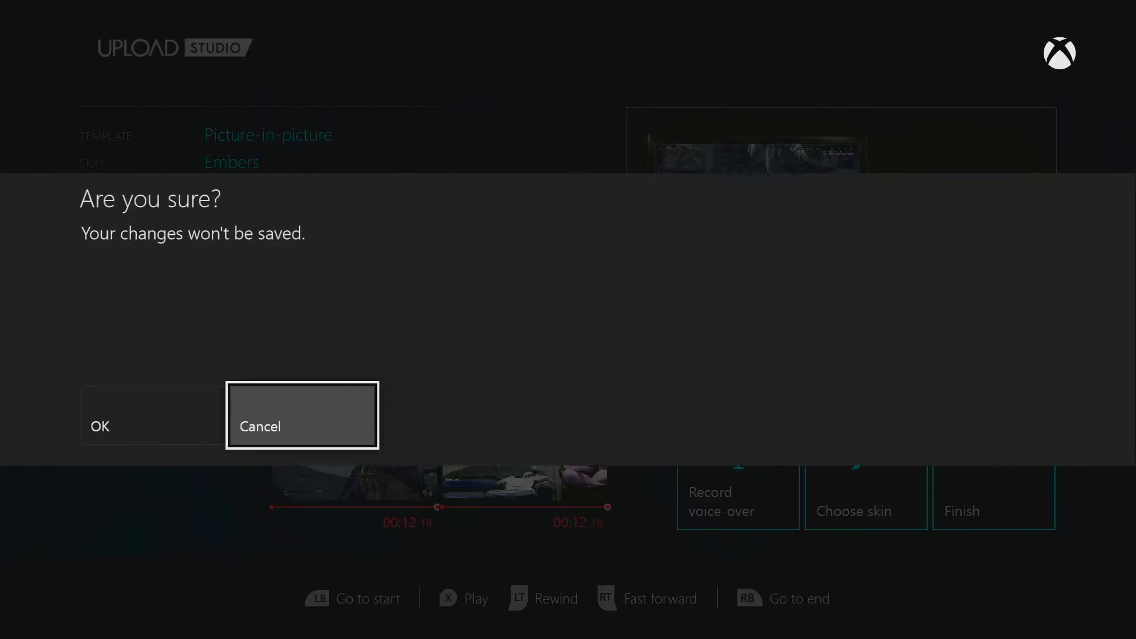
{"action": "left_click", "coordinate": [99, 426]}
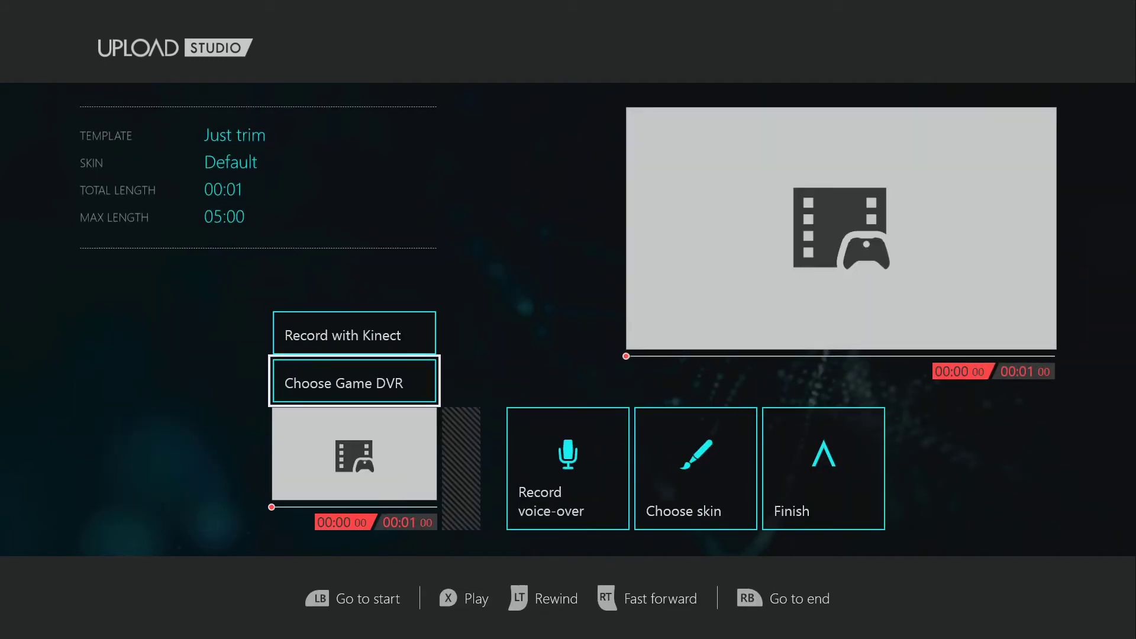
Fill the Just trim slot with the five-minute Call of Duty Game DVR clip and apply the trim.
{"action": "left_click", "coordinate": [353, 382]}
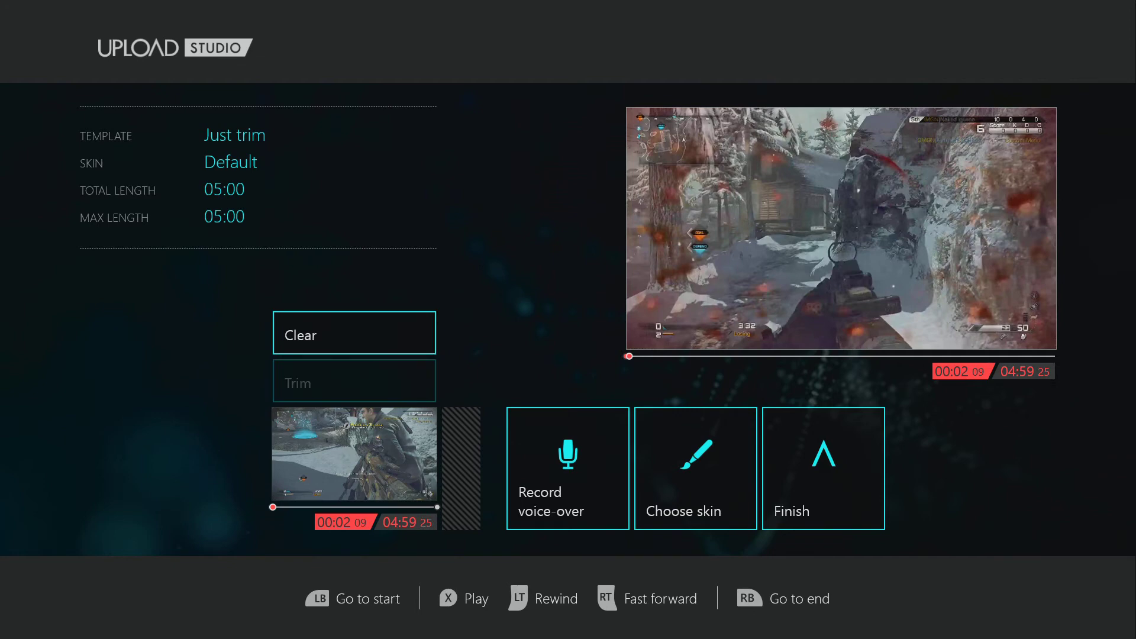
{"action": "left_click", "coordinate": [354, 379]}
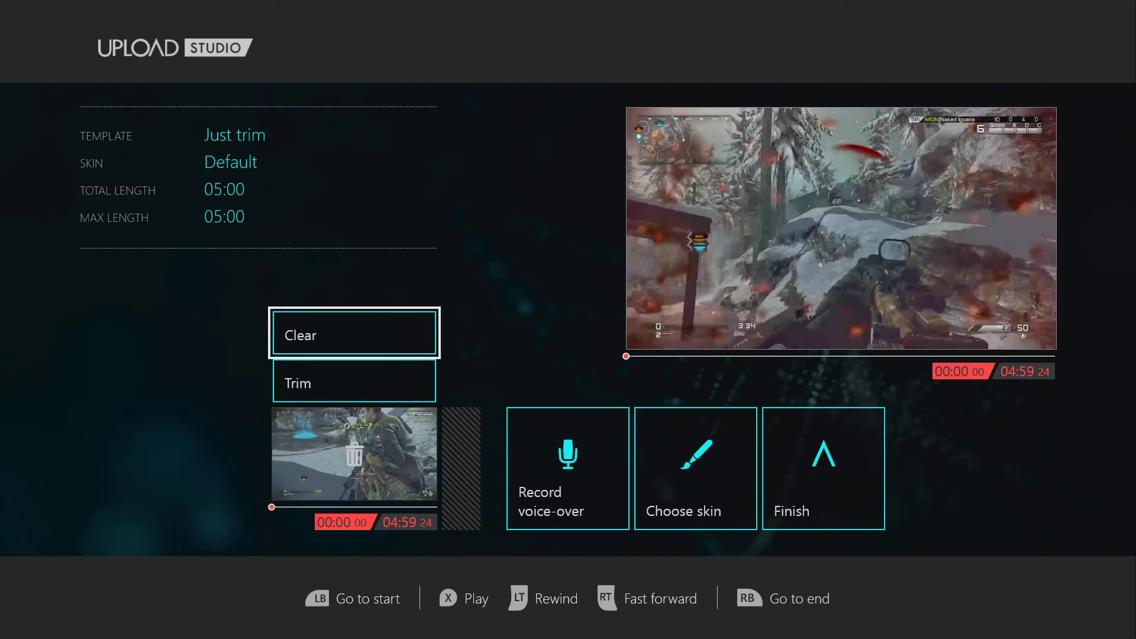
{"action": "left_click", "coordinate": [353, 383]}
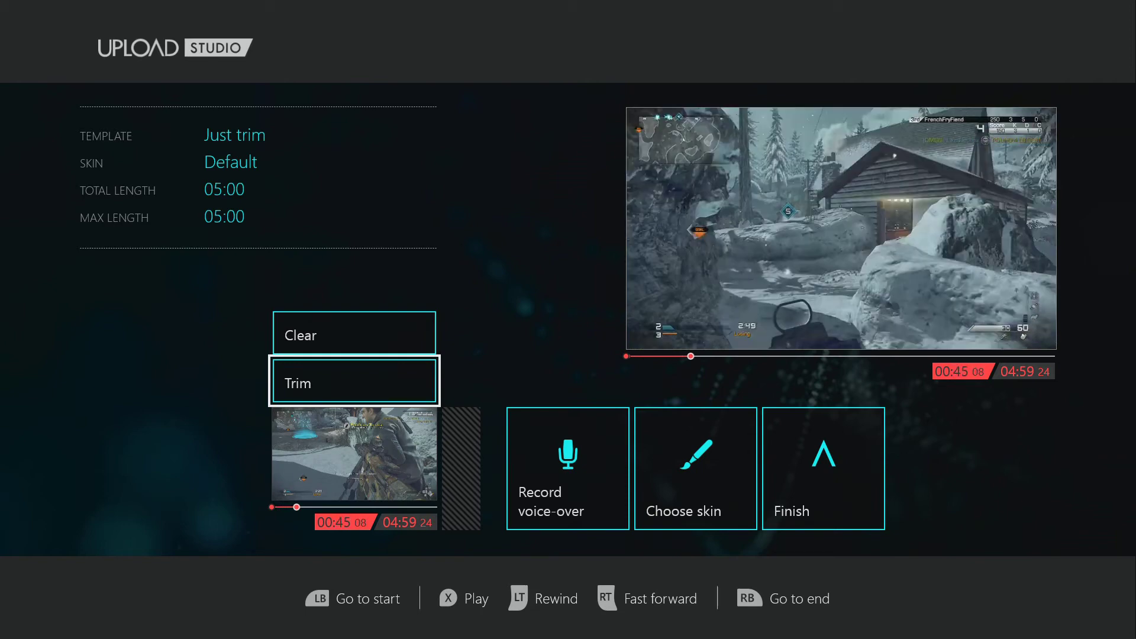
{"action": "key", "text": "X"}
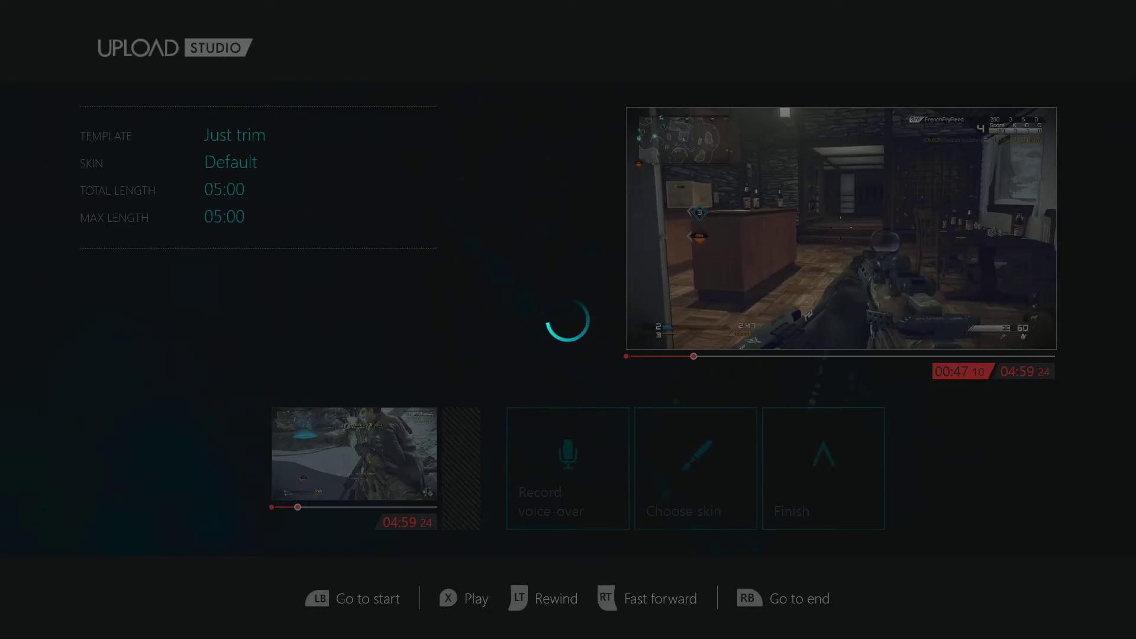
Record an 18-second voice-over for the clip and accept it.
{"action": "left_click", "coordinate": [567, 467]}
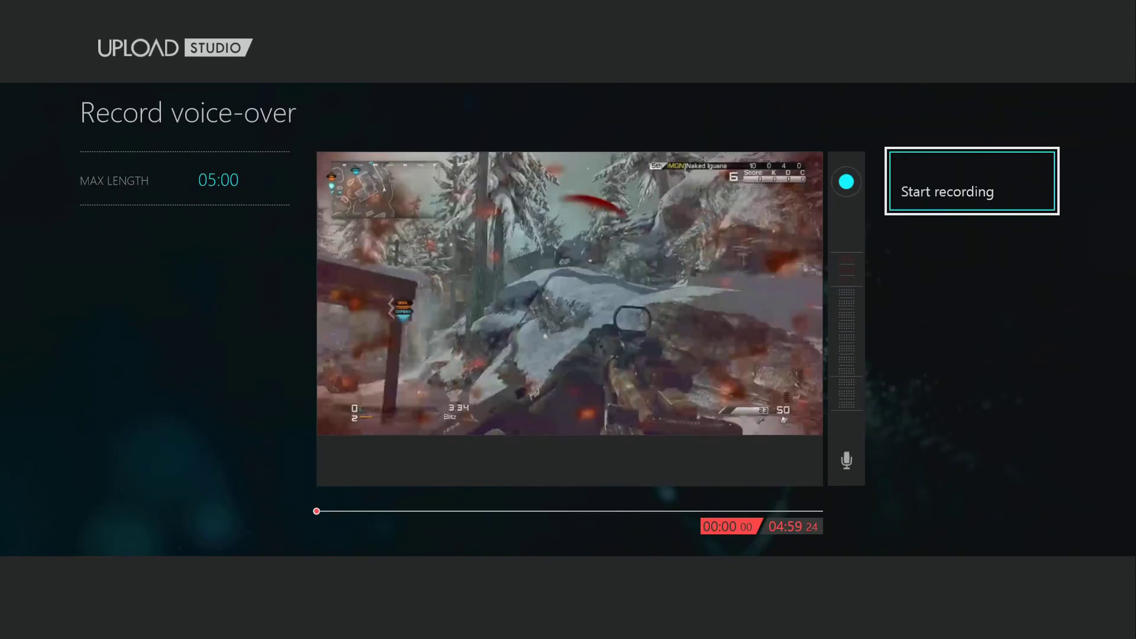
{"action": "left_click", "coordinate": [970, 180]}
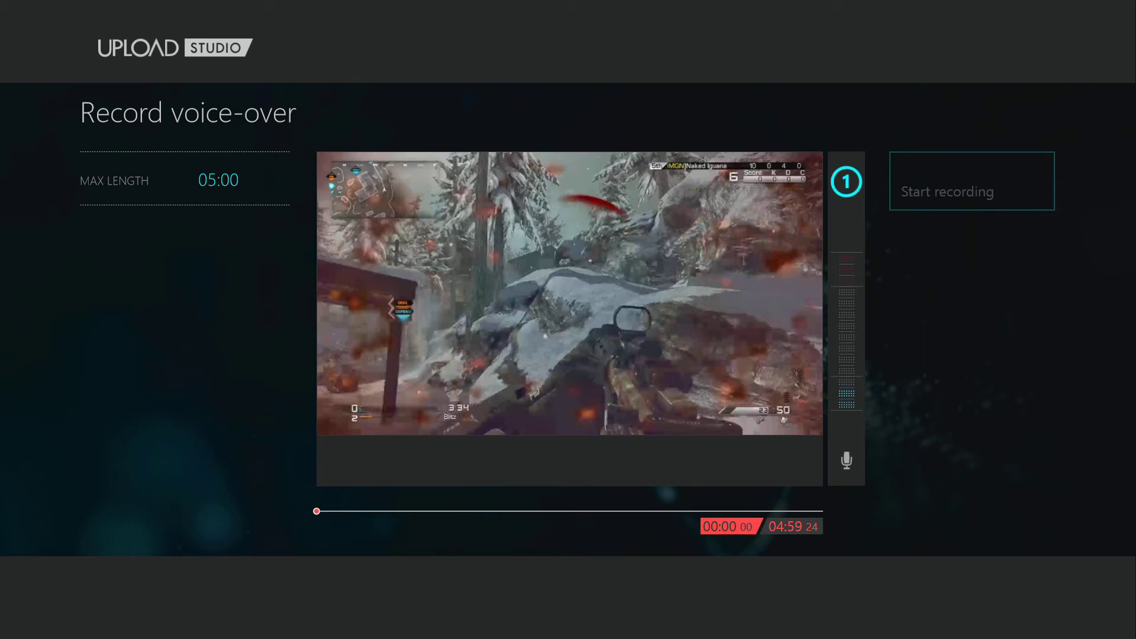
{"action": "left_click", "coordinate": [971, 180]}
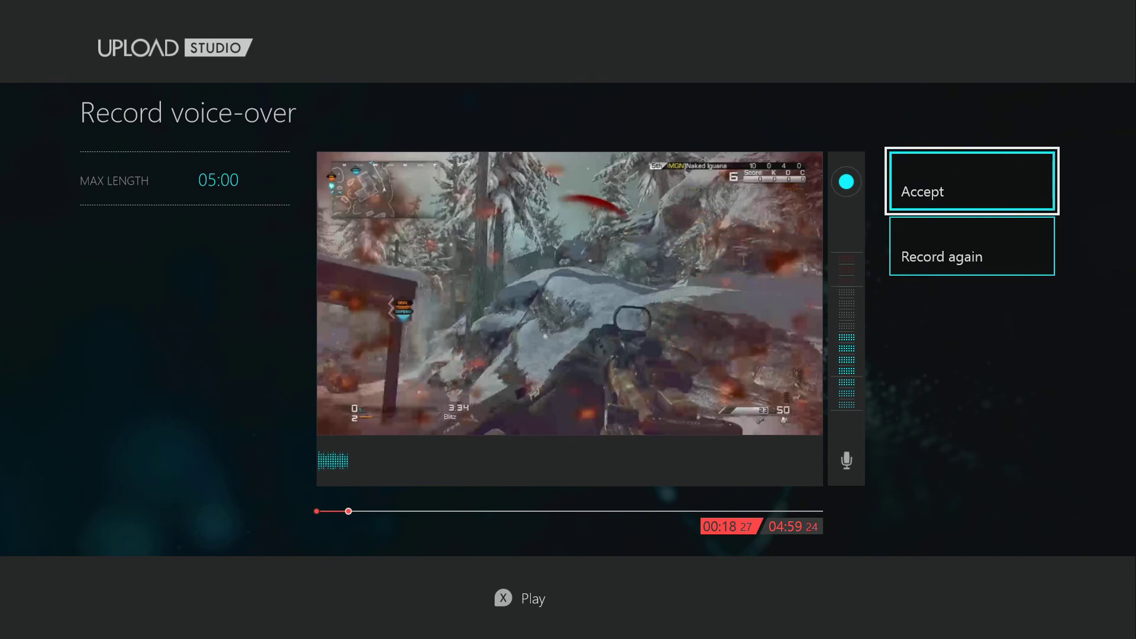
{"action": "left_click", "coordinate": [970, 181]}
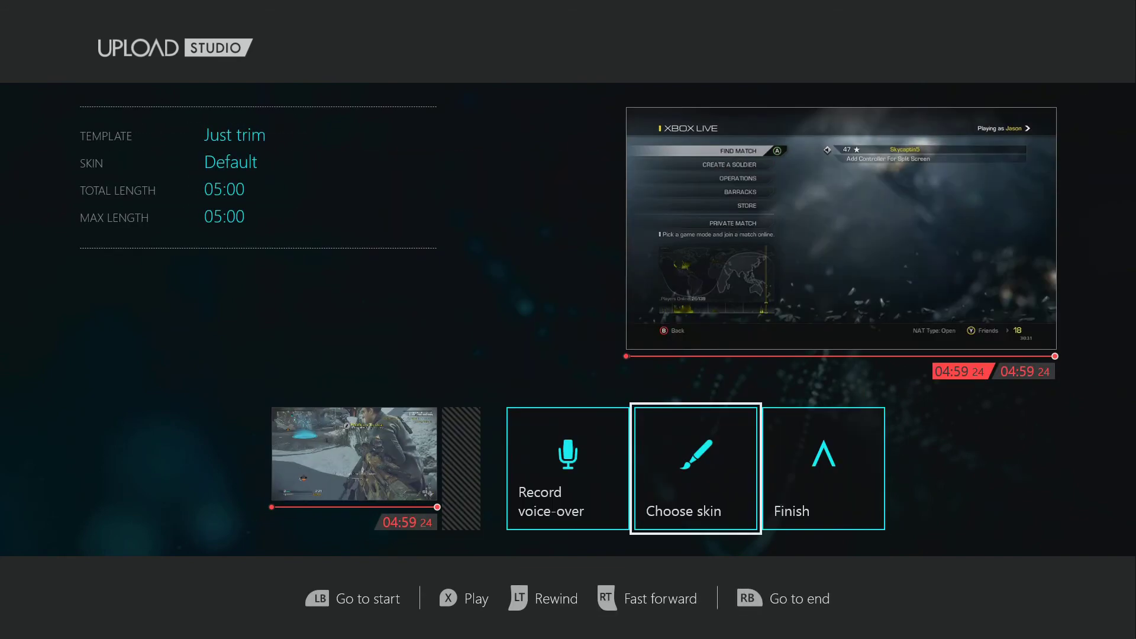
Apply the Night vision skin and continue to Name & tag.
{"action": "left_click", "coordinate": [694, 467]}
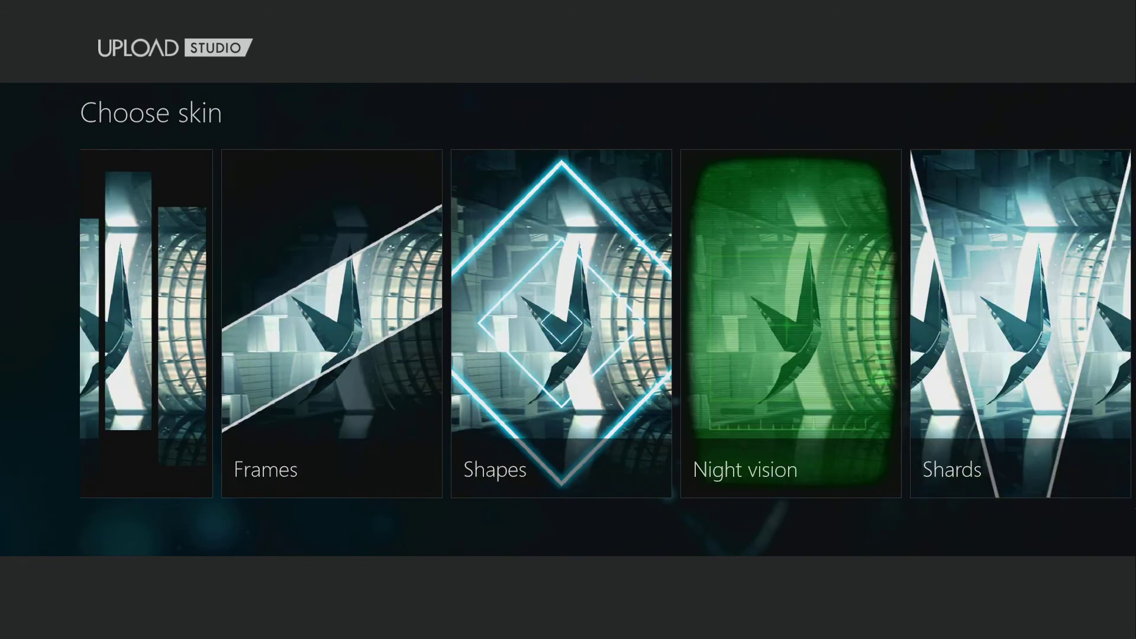
{"action": "left_click", "coordinate": [789, 322]}
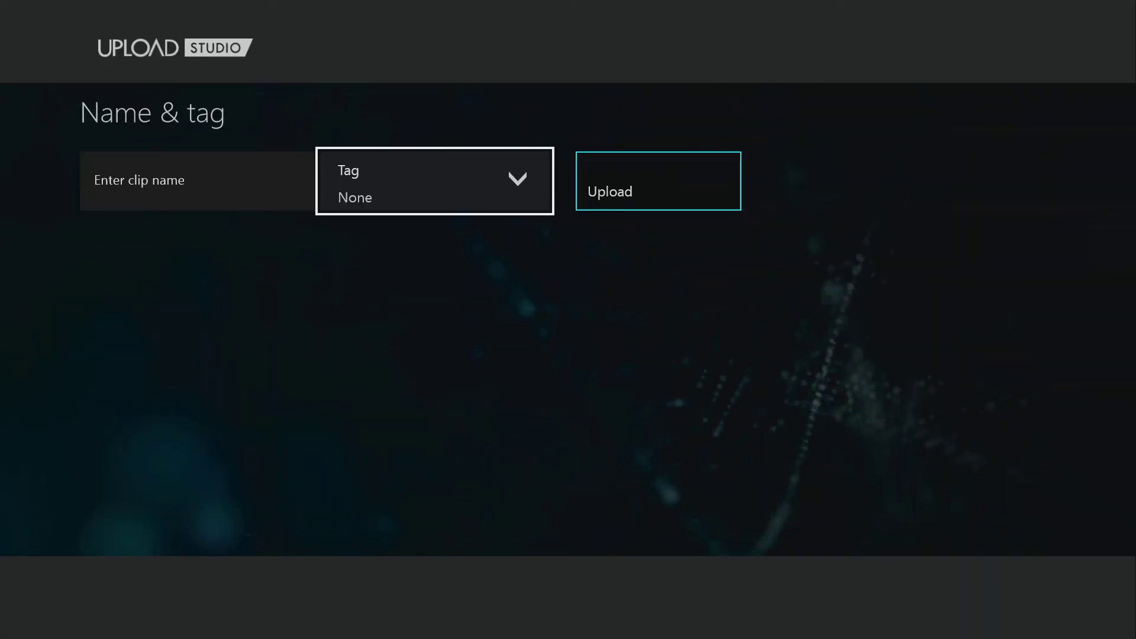
Name the clip TEST, choose a tag, and submit it for upload.
{"action": "left_click", "coordinate": [196, 180]}
{"action": "type", "text": "TEST"}
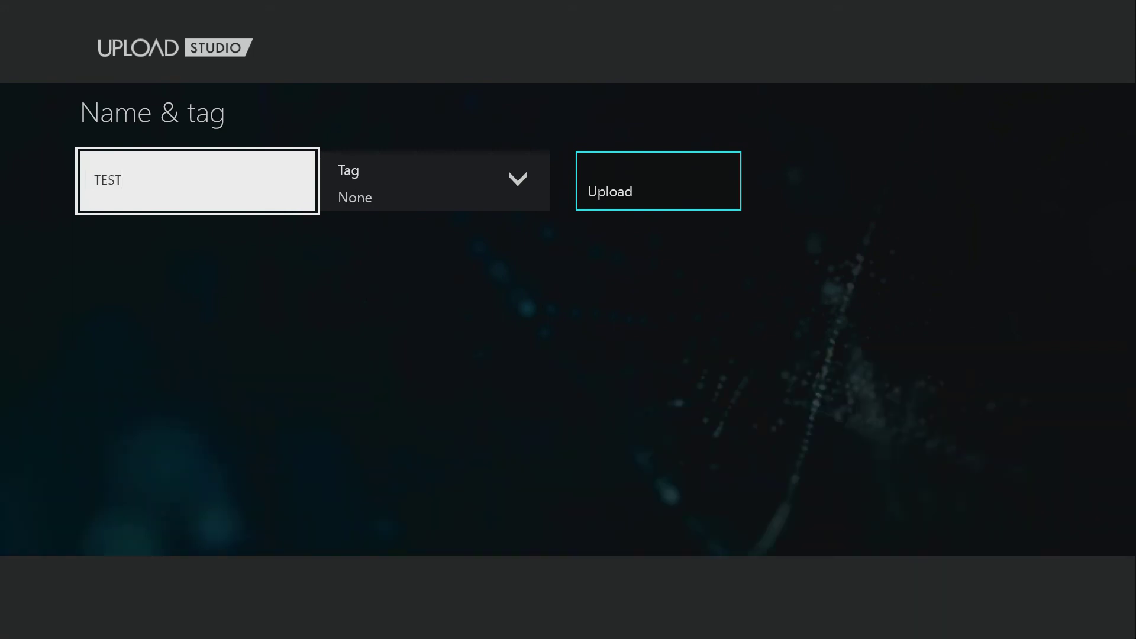
{"action": "left_click", "coordinate": [196, 180]}
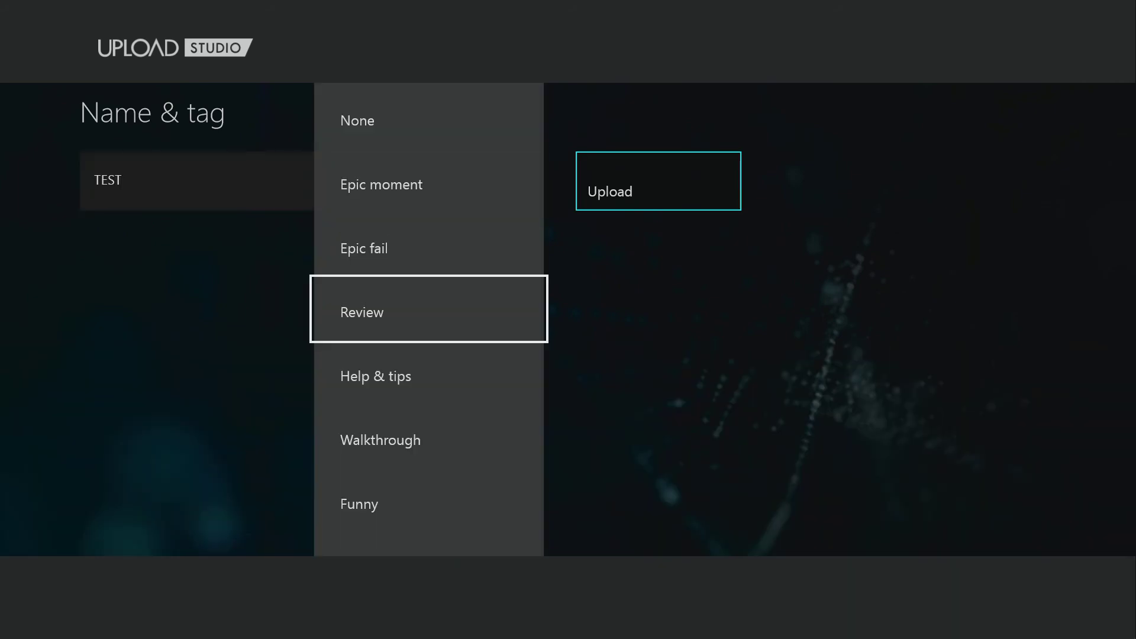
{"action": "key", "text": "Down"}
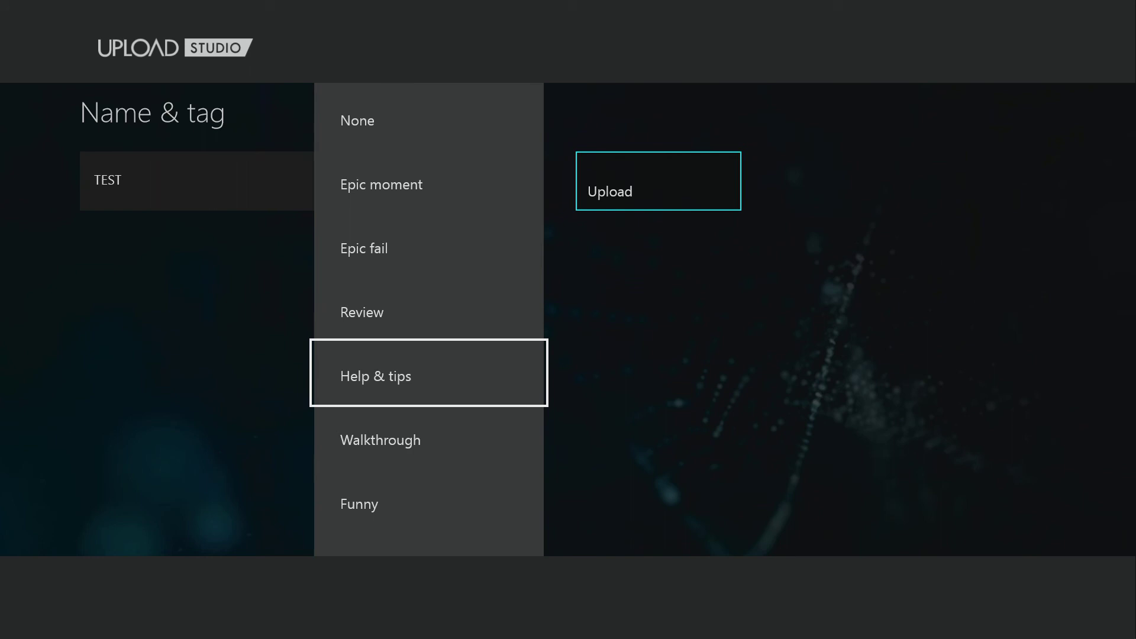
{"action": "left_click", "coordinate": [656, 179]}
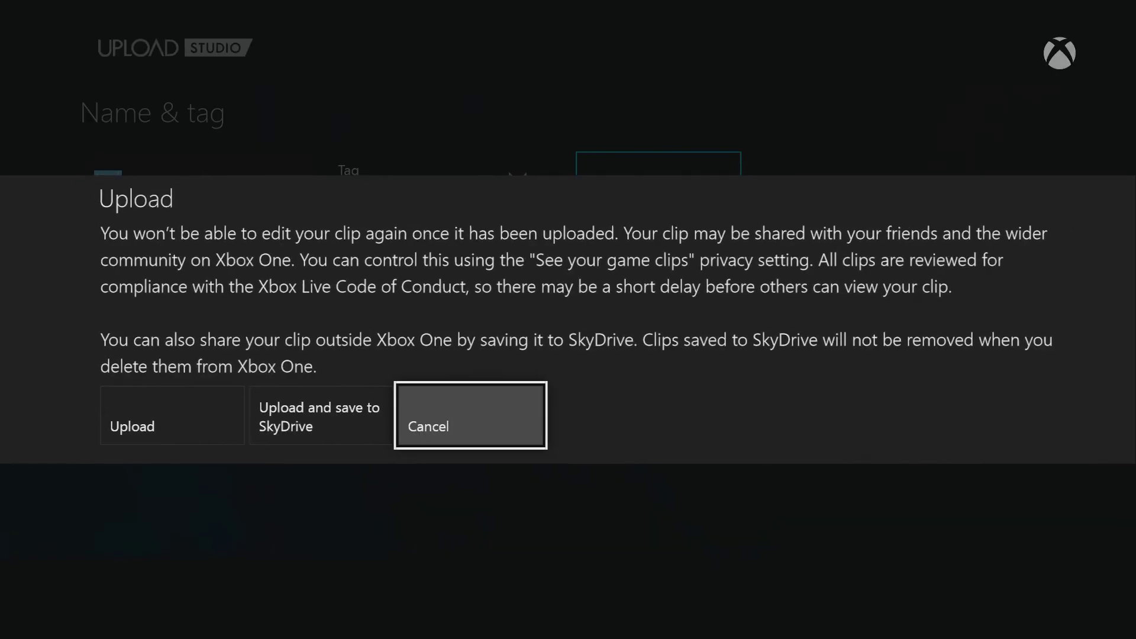